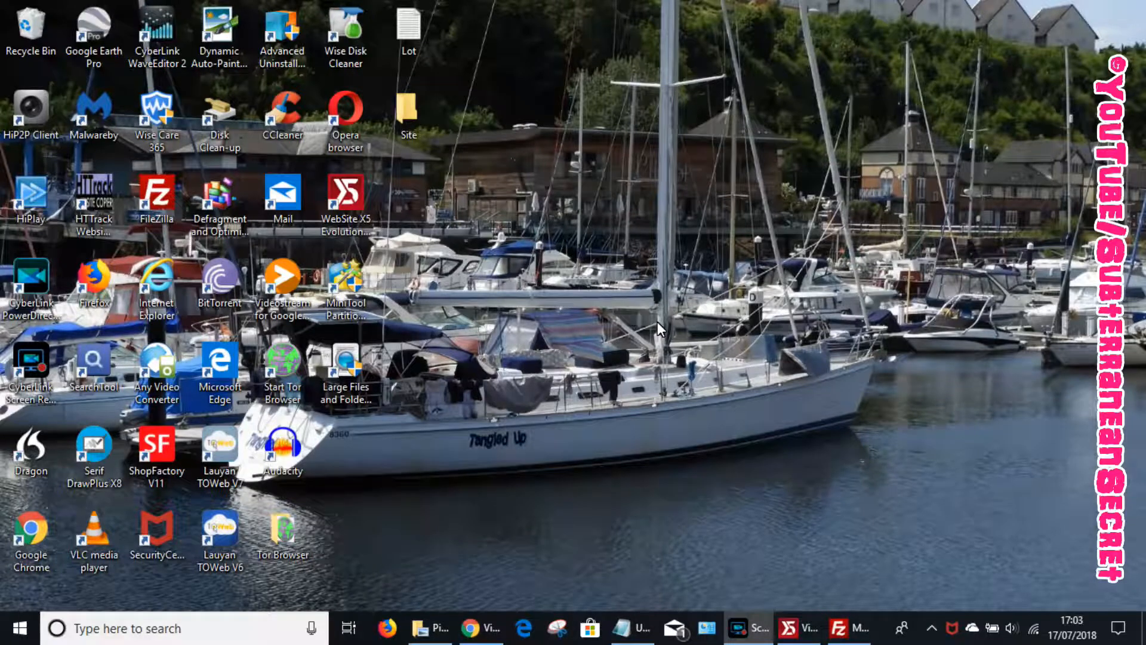
mouse_move(717, 211)
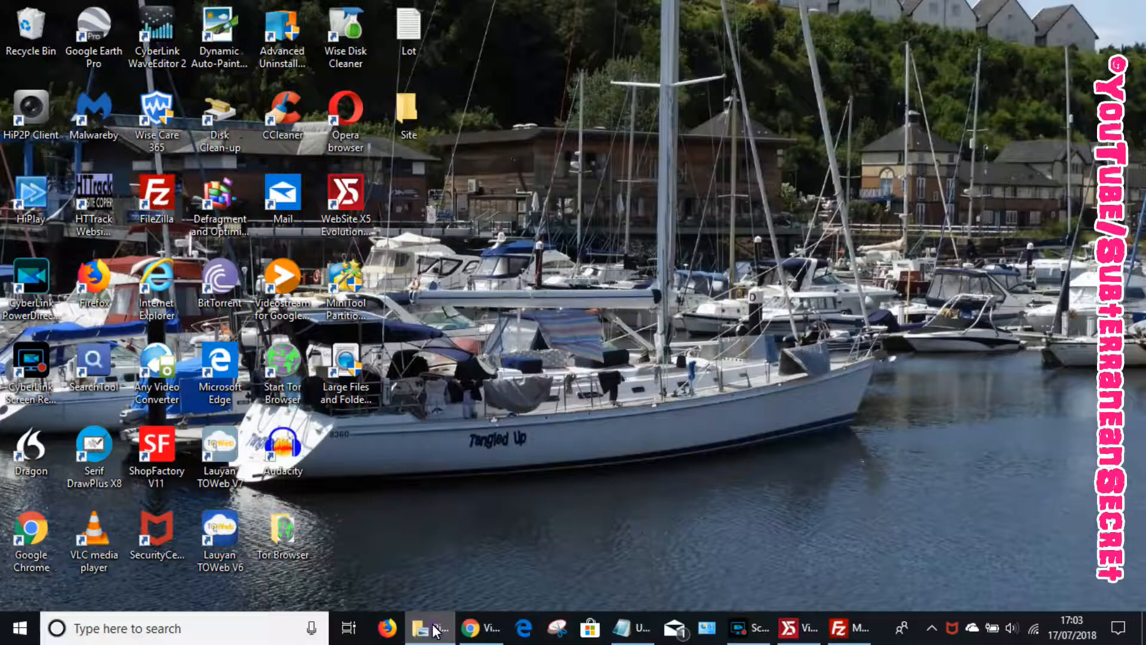
Bring FileZilla to the front and list the server's public_html folder contents.
left_click(423, 627)
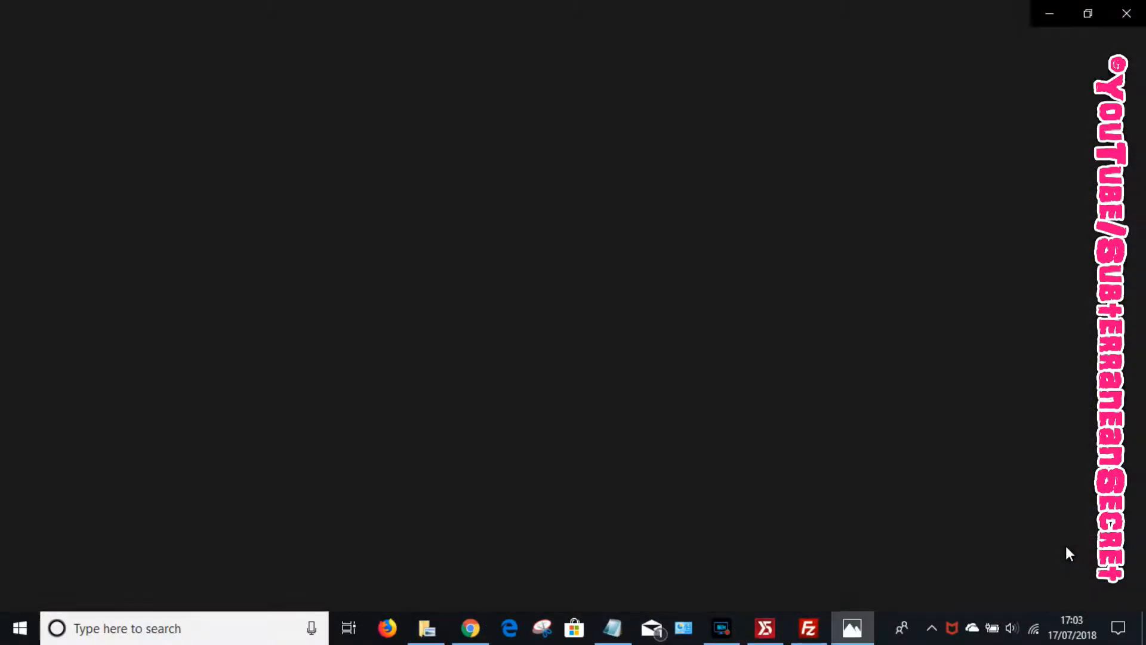
left_click(850, 628)
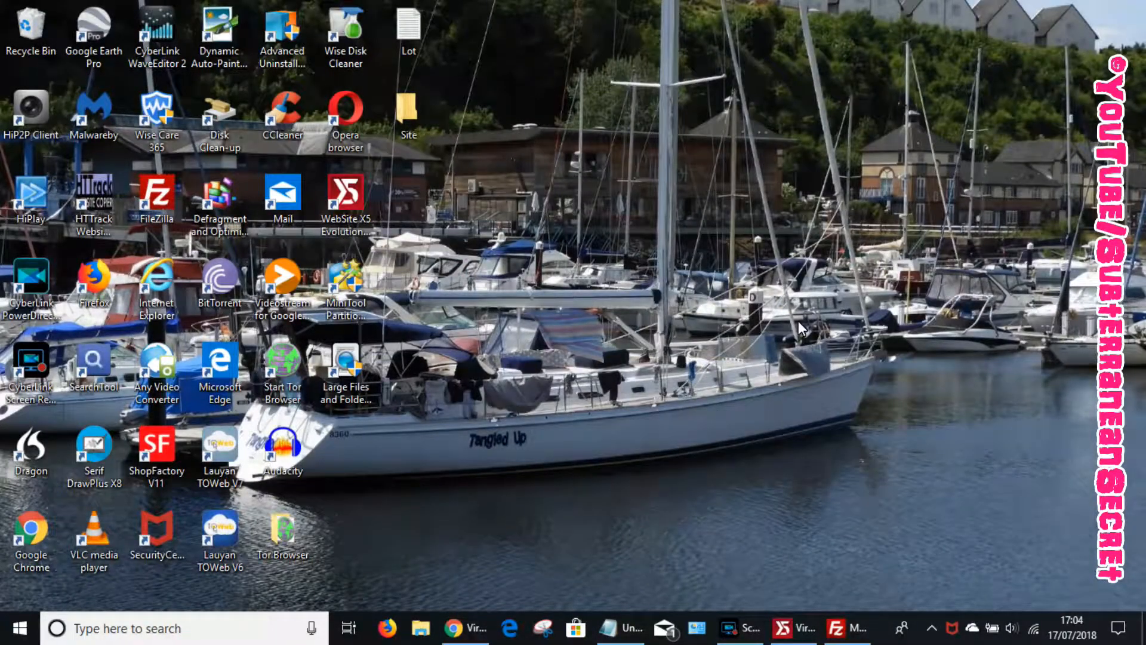
left_click(845, 628)
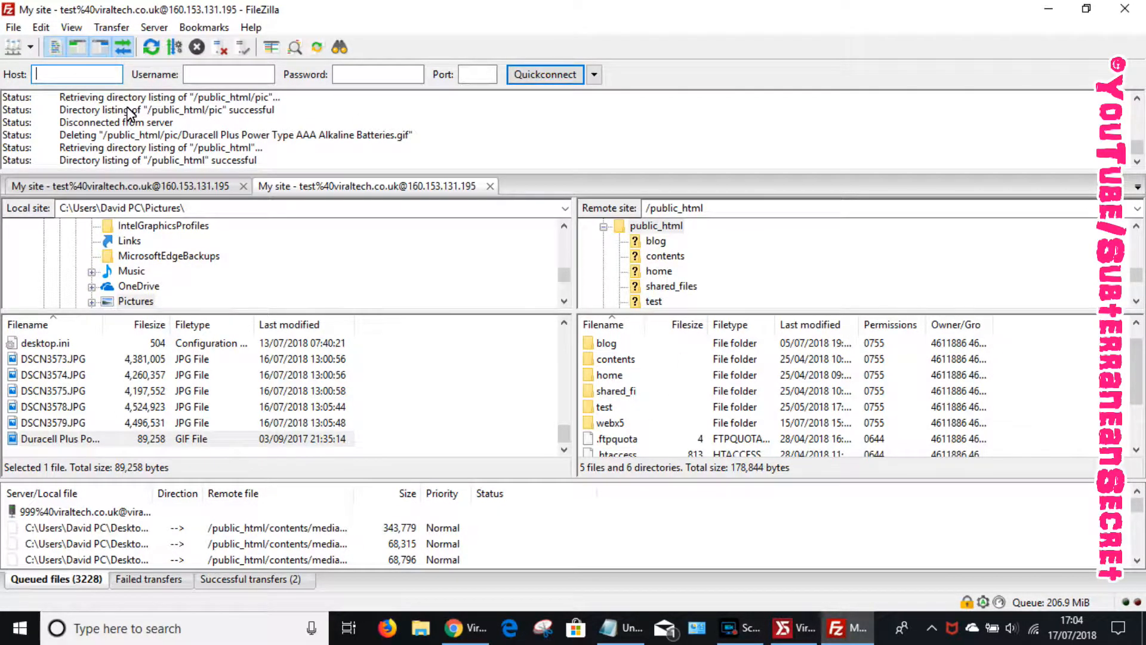
mouse_move(77, 74)
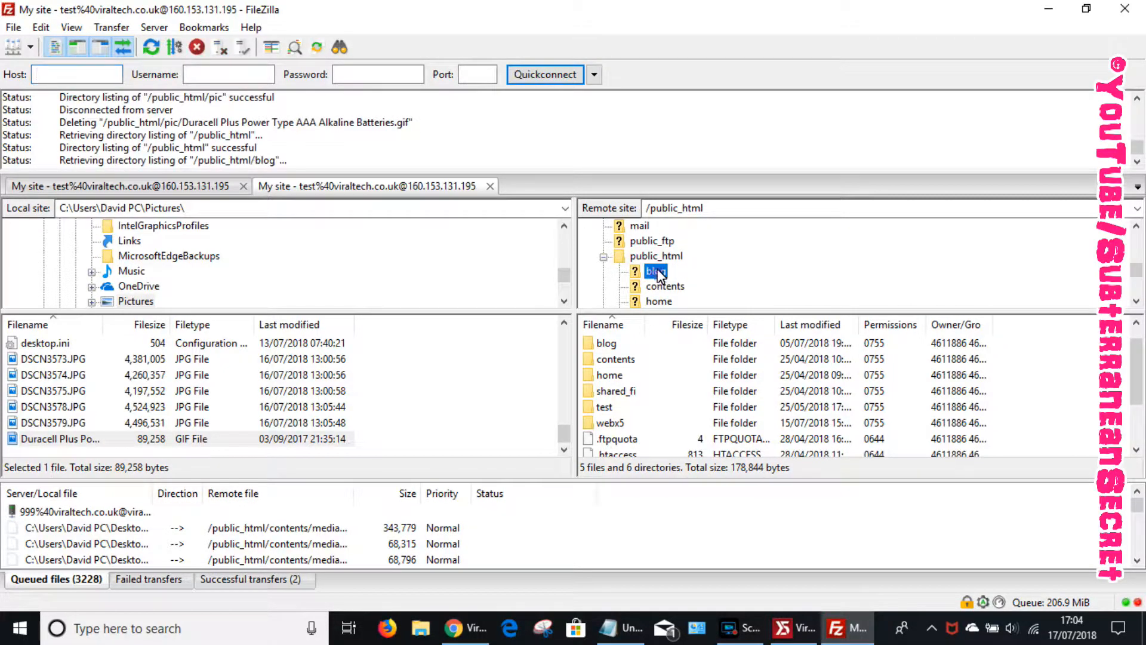
left_click(656, 256)
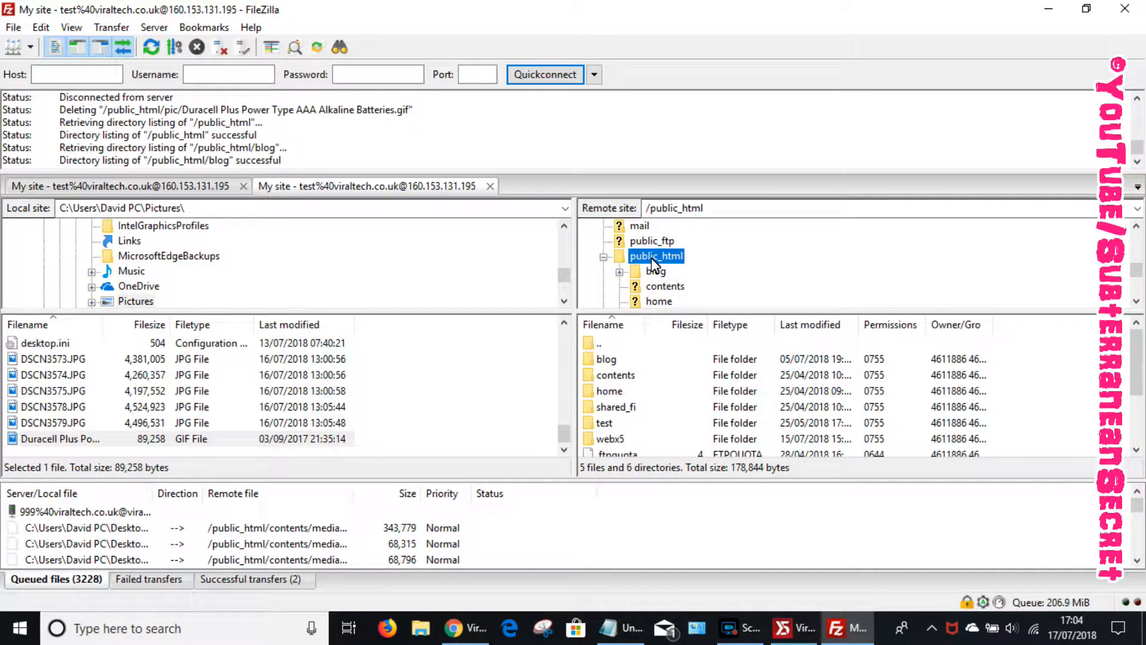
Create and select the /public_html/pic folder, then select the local Pictures folder.
right_click(656, 256)
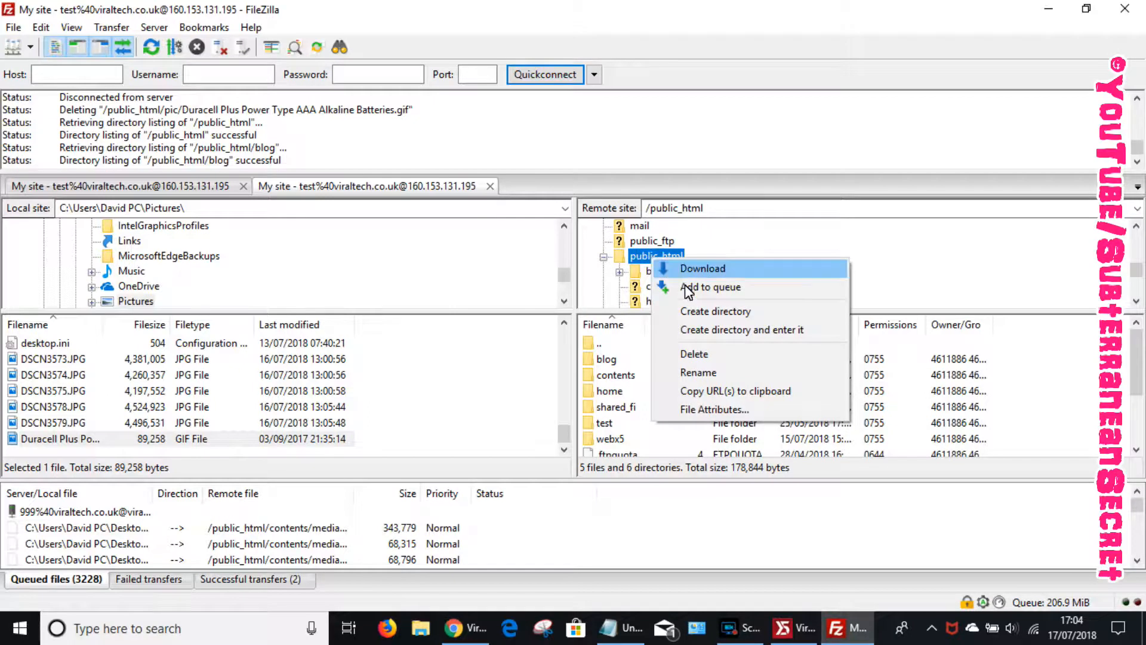
left_click(715, 310)
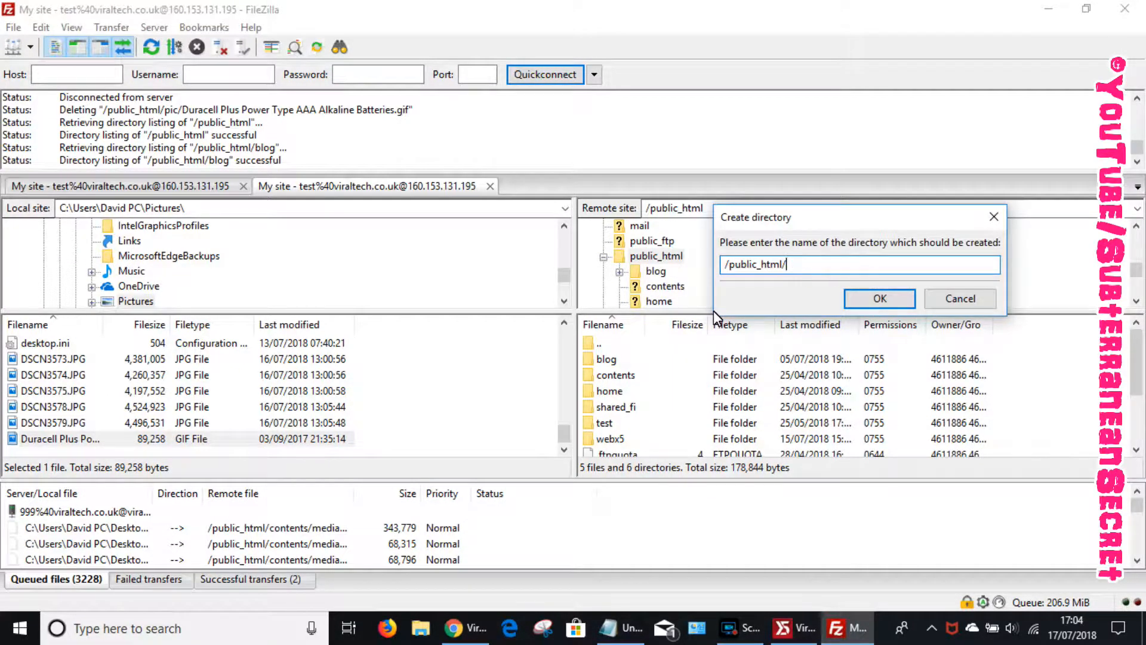
type("p")
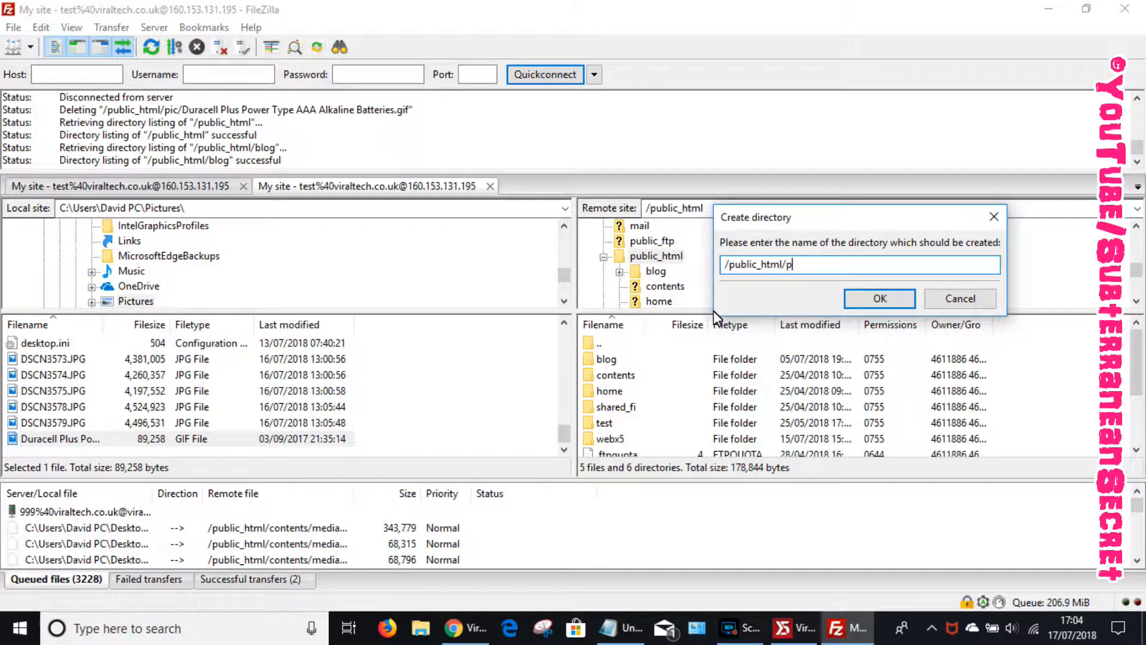
type("ic")
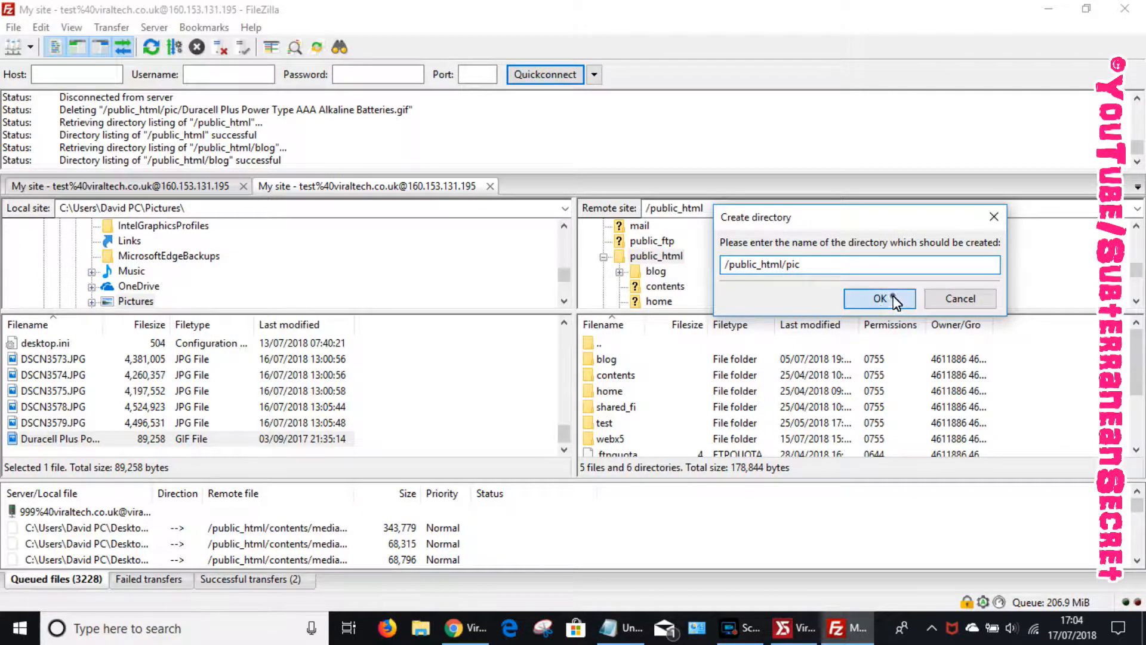
left_click(880, 298)
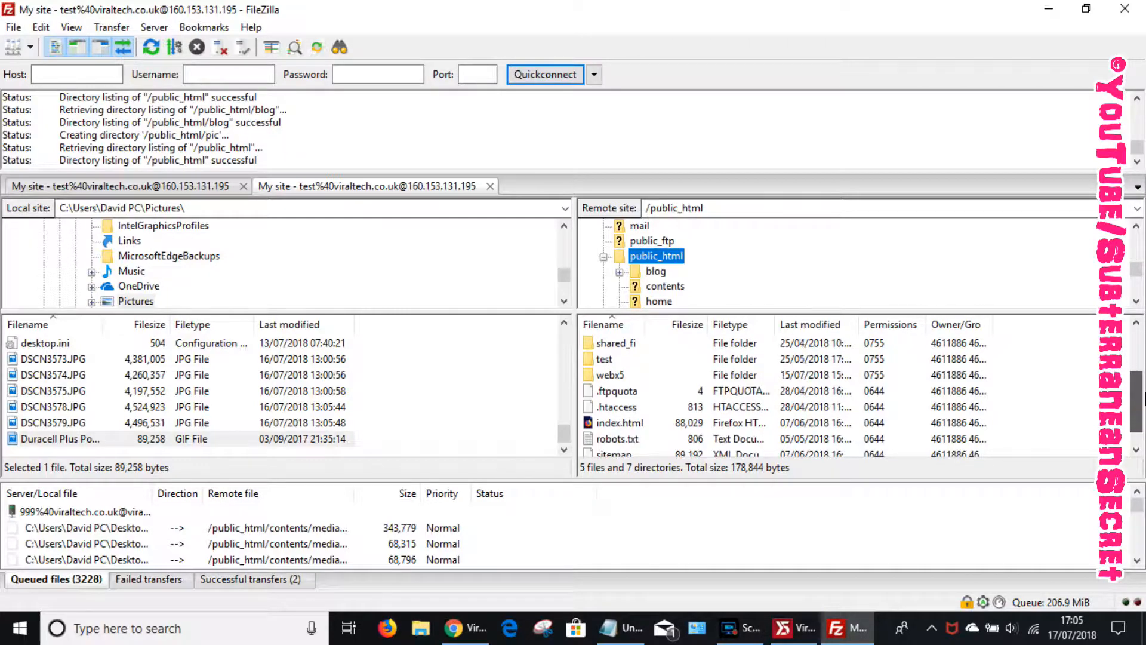
left_click(602, 359)
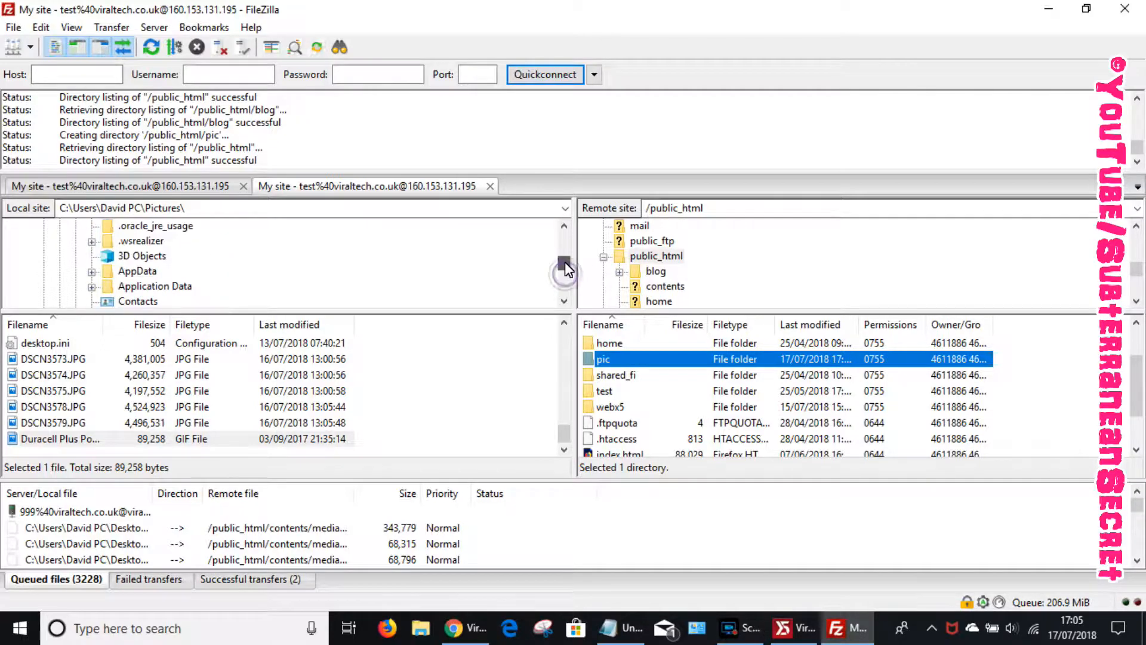
scroll("down", 3)
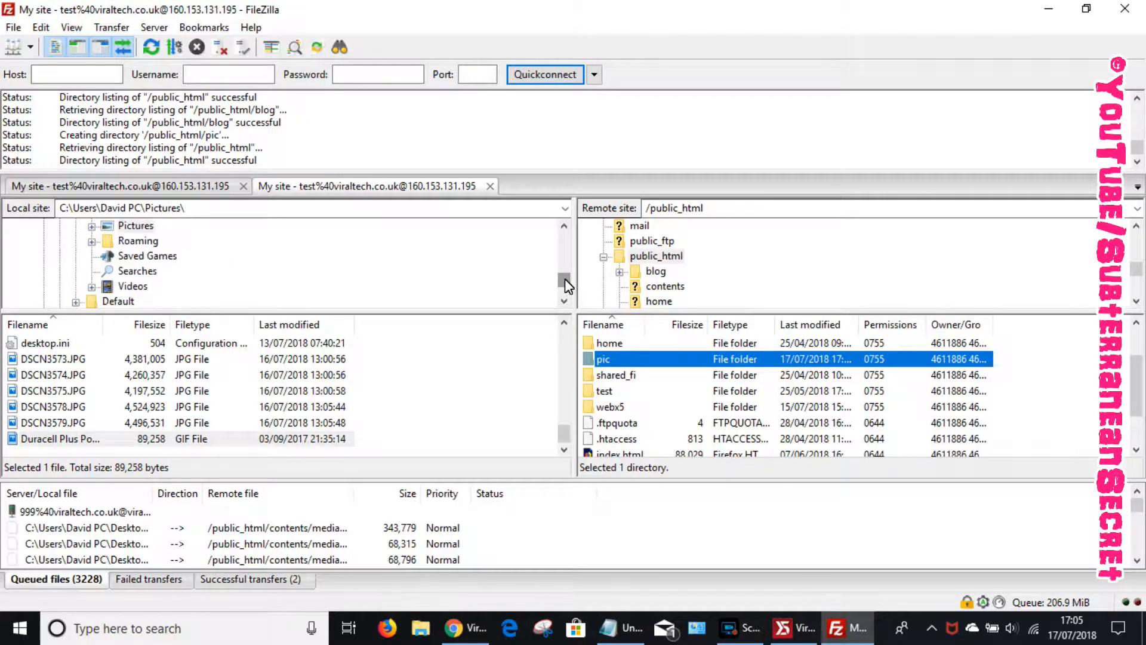
left_click(136, 225)
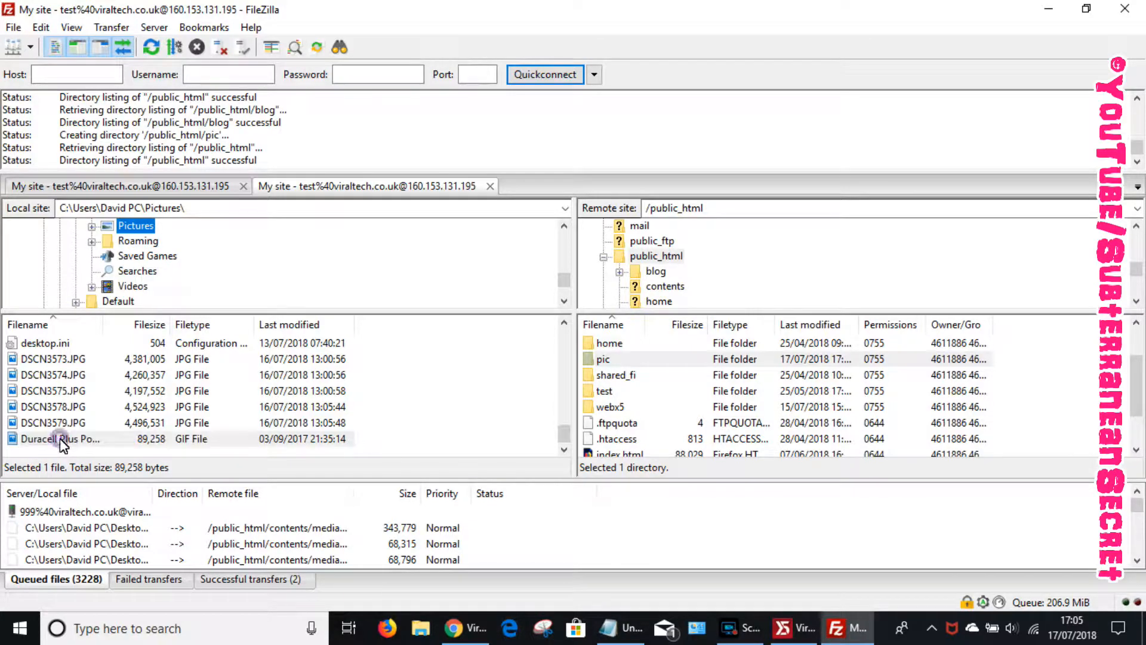
mouse_move(251, 344)
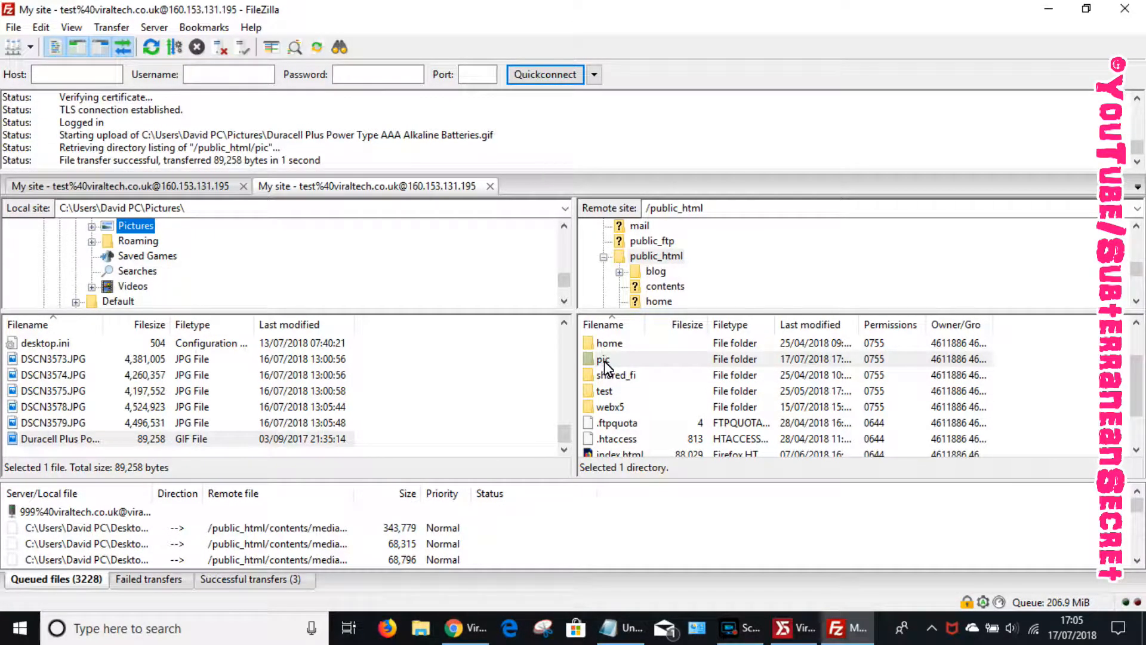
Open the server's pic folder to confirm the Duracell batteries GIF arrived.
double_click(602, 359)
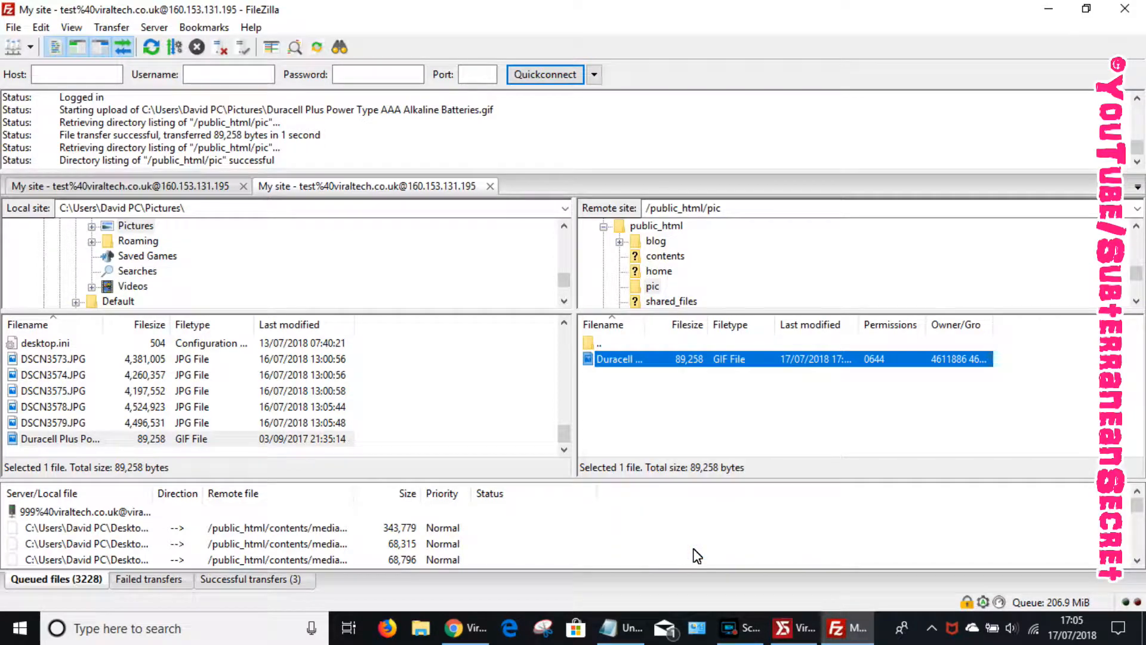
mouse_move(700, 549)
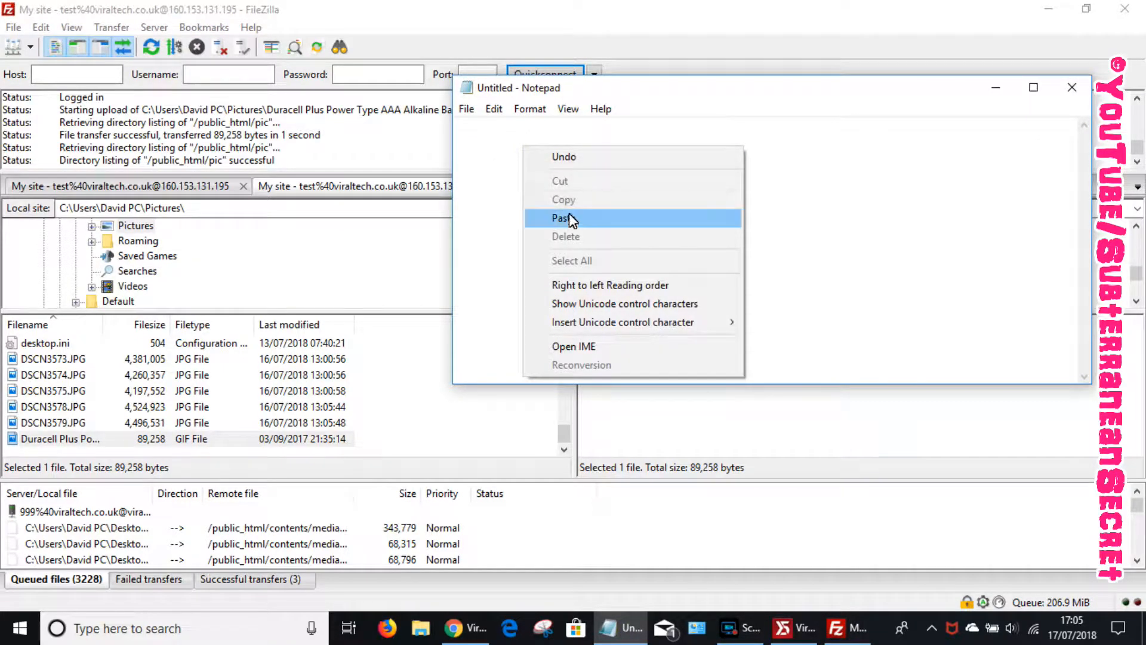
Paste the GIF's FTP link into Notepad and copy its /pic/…gif path.
left_click(563, 218)
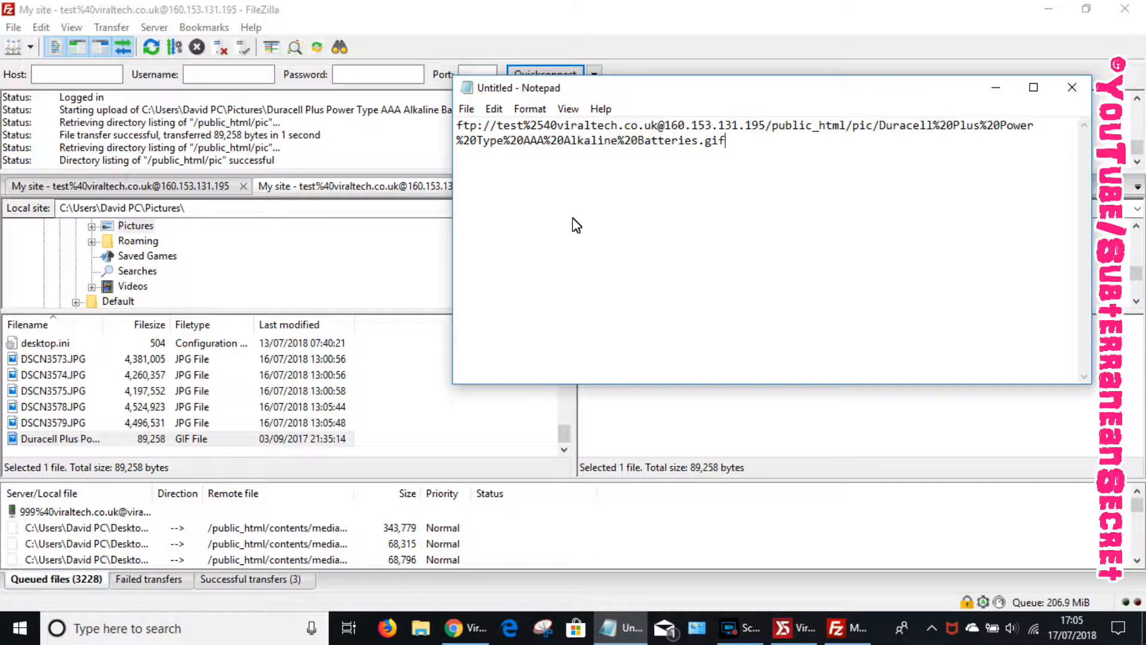
mouse_move(847, 133)
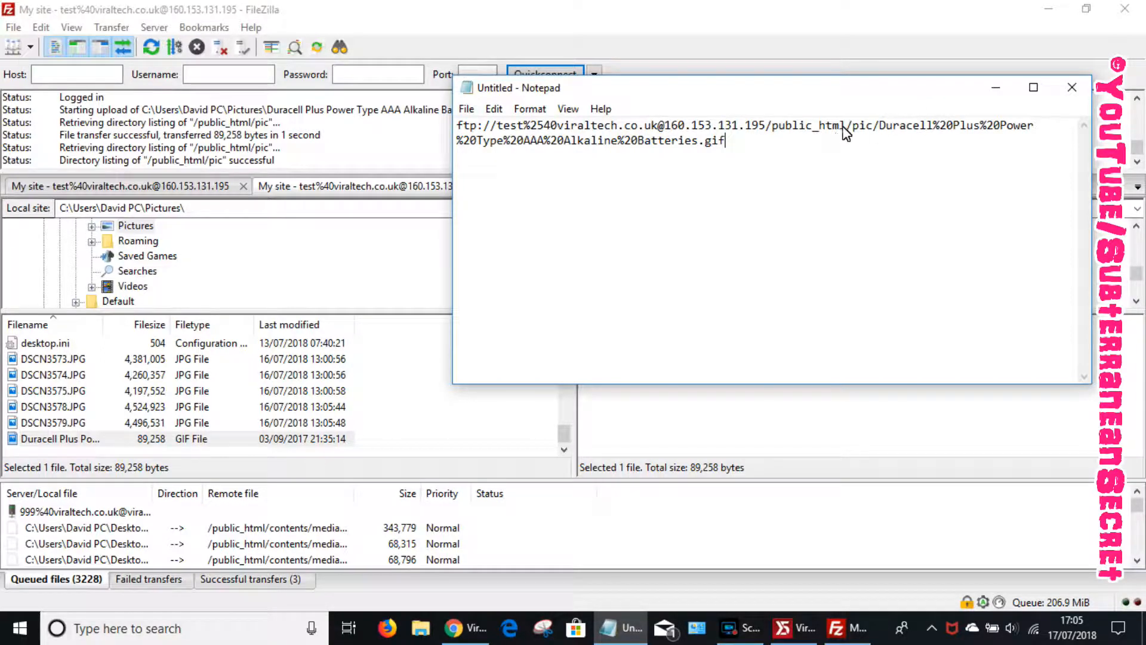
left_click_drag(844, 125, 725, 140)
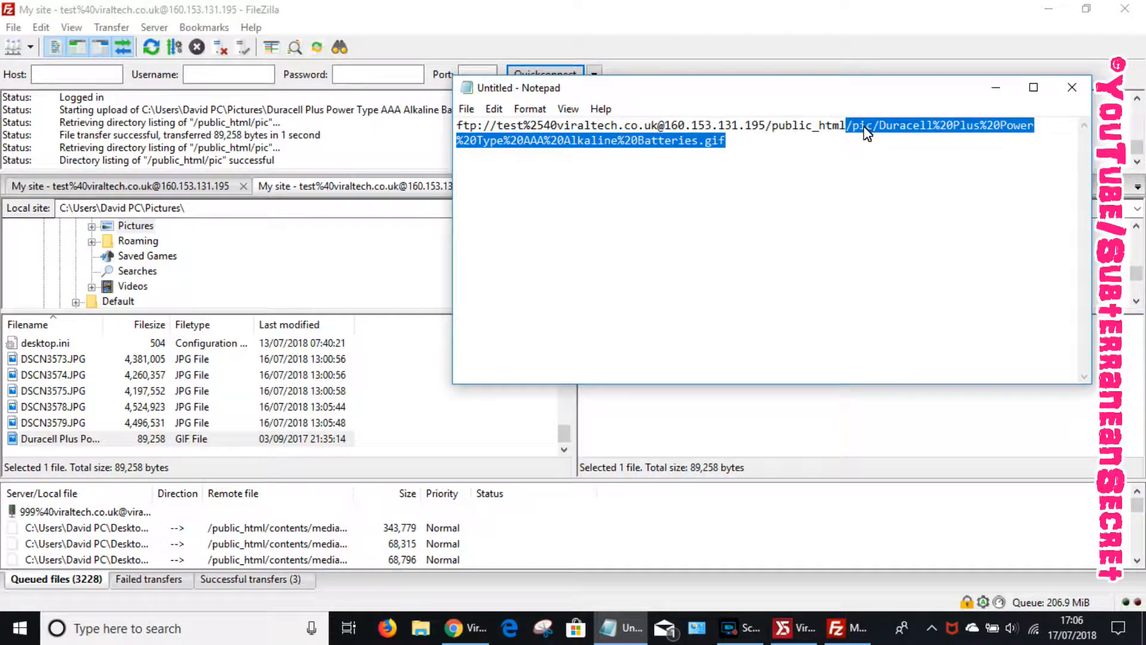
right_click(866, 133)
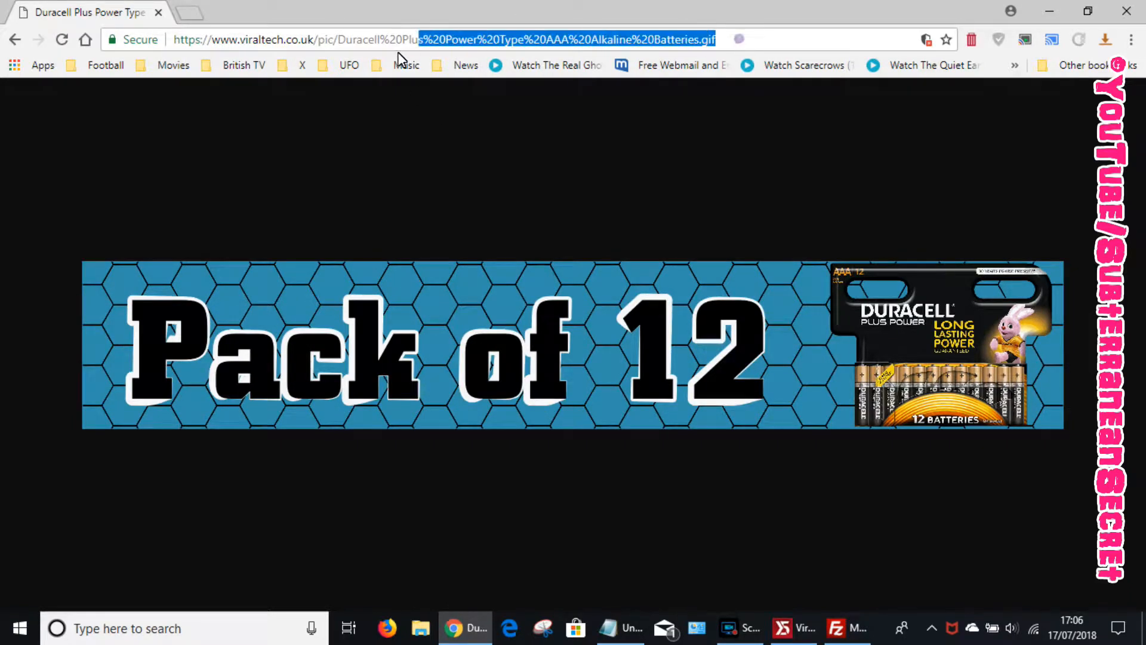
Right-click the marked address in Chrome, then return to the WebSite X5 header editor.
right_click(293, 40)
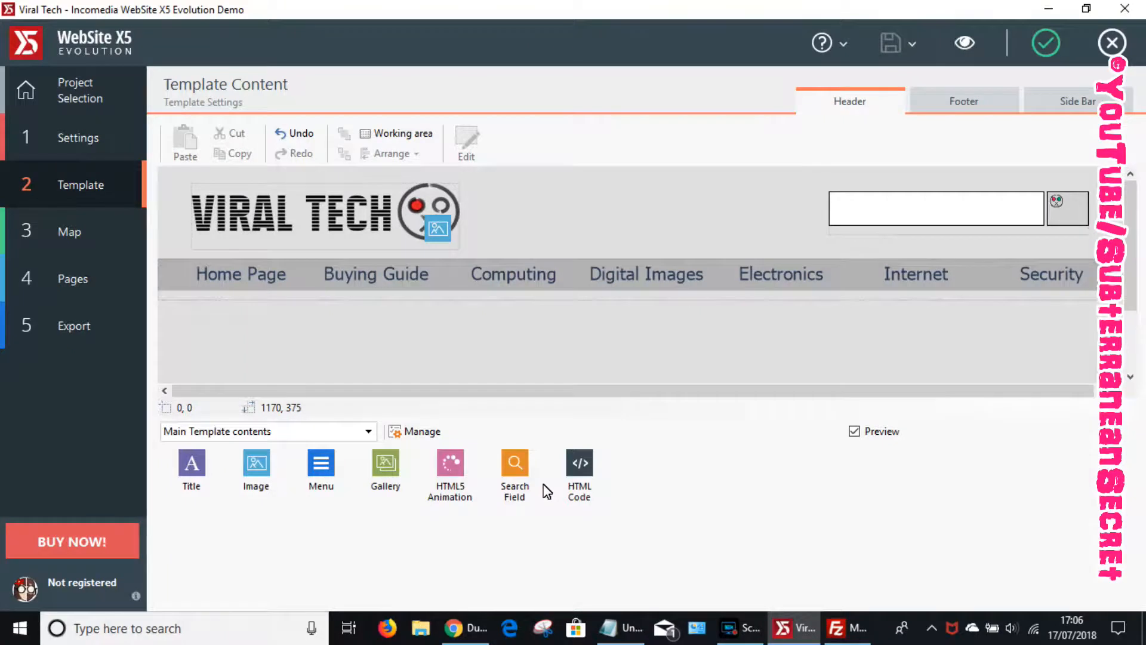
Open Template Content > Header and drop an image object below the menu bar.
left_click(81, 184)
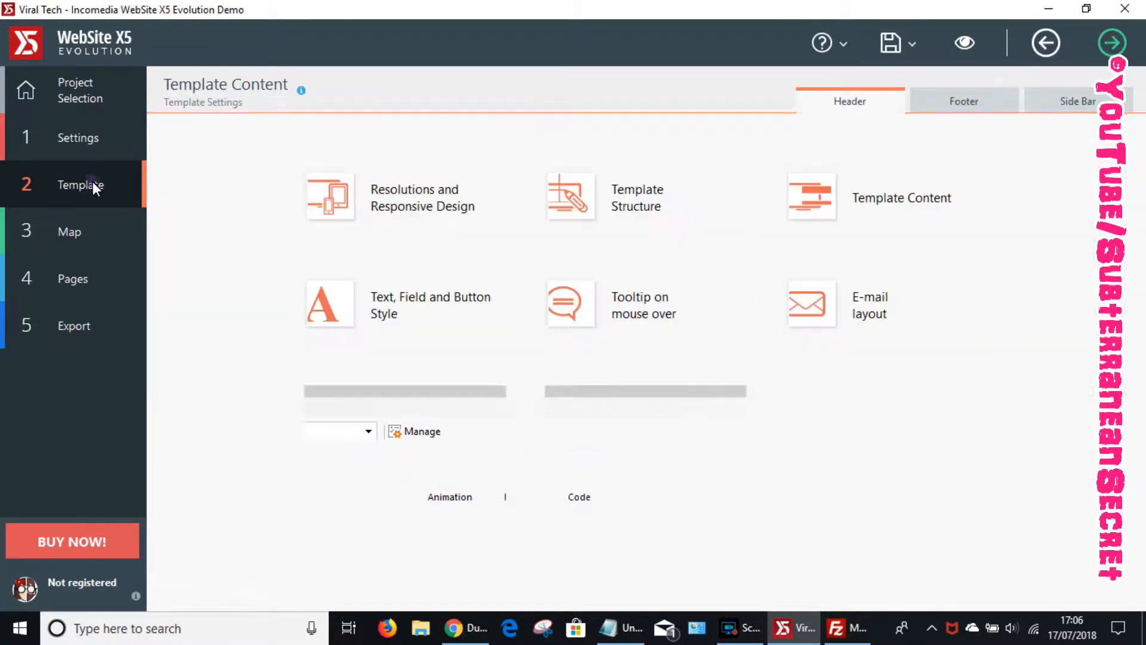
left_click(901, 197)
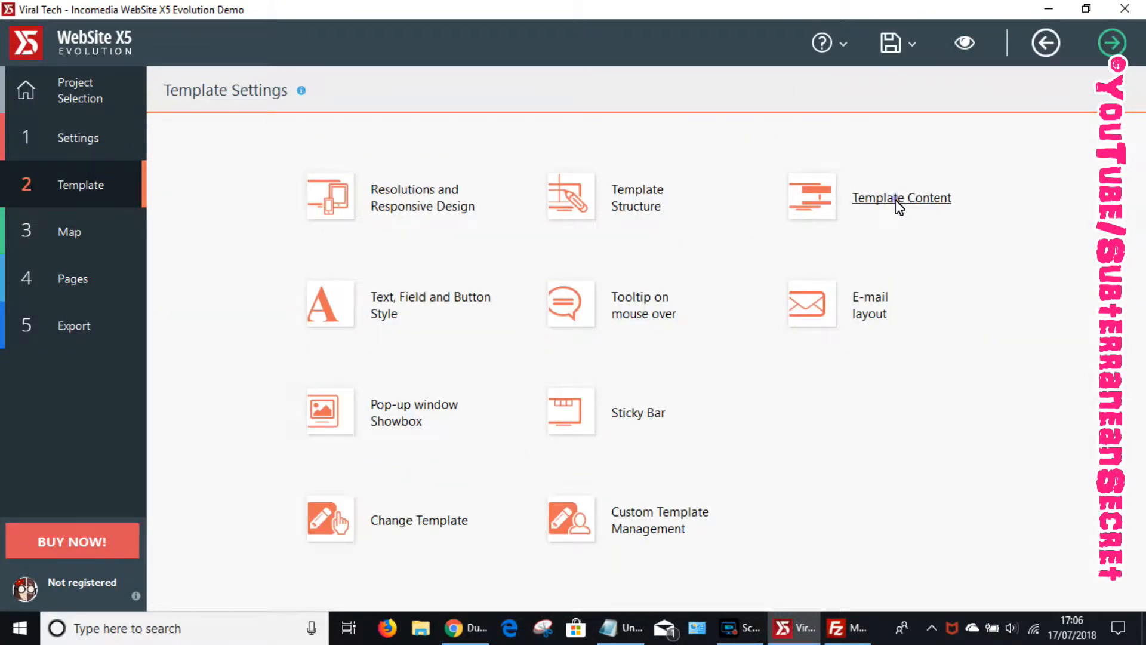
left_click(901, 198)
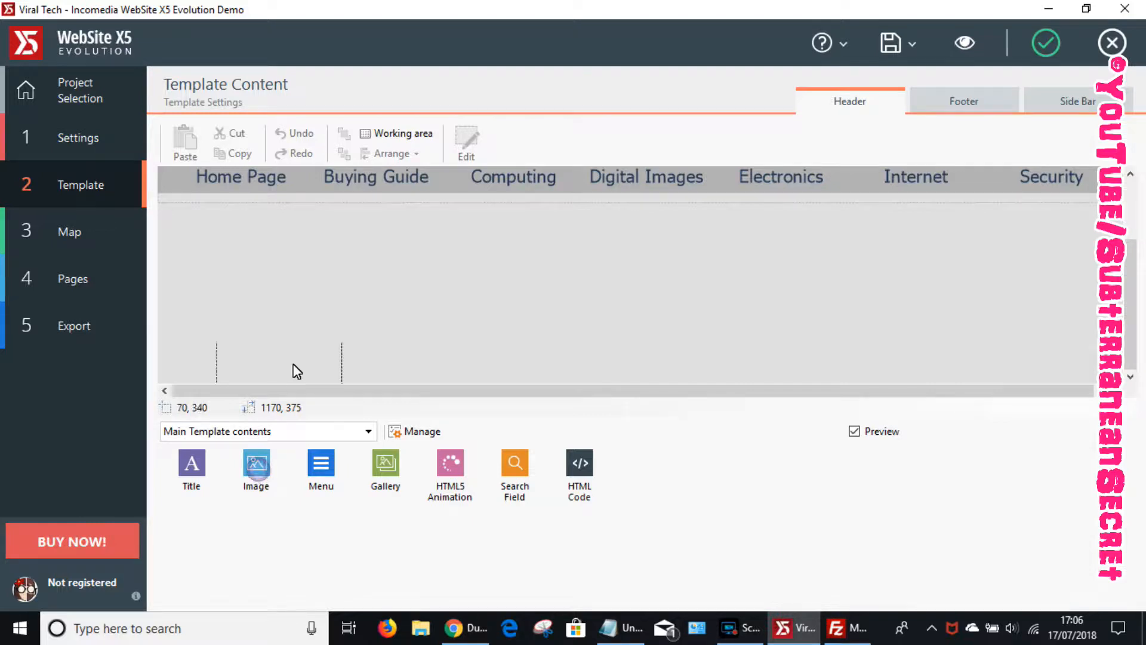
left_click(255, 462)
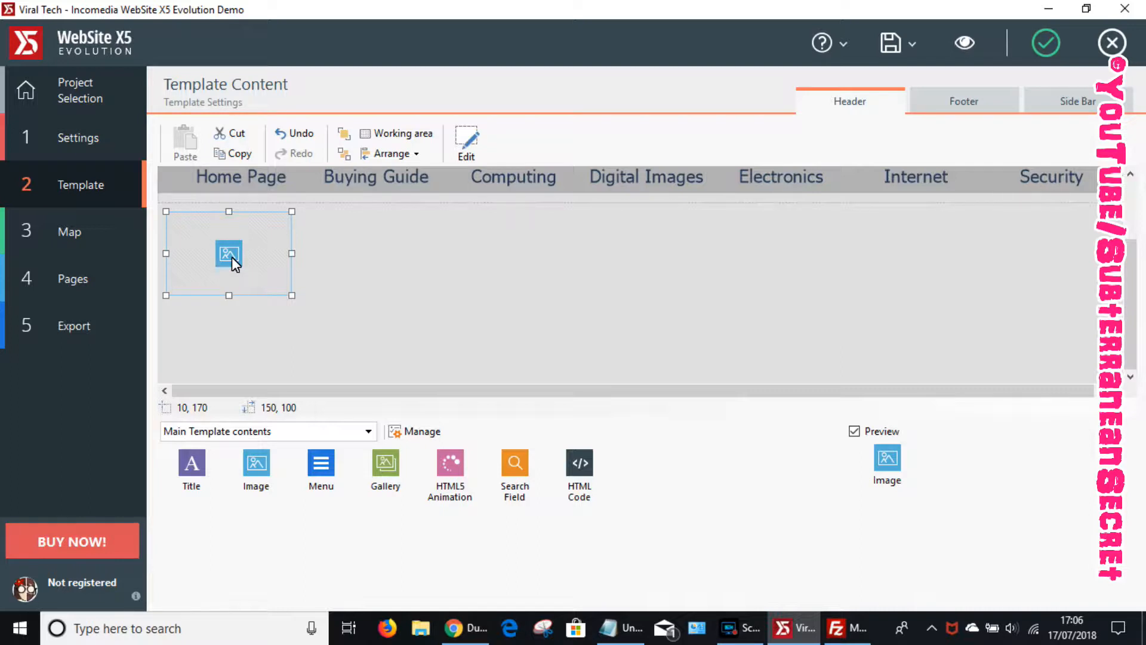
mouse_move(283, 213)
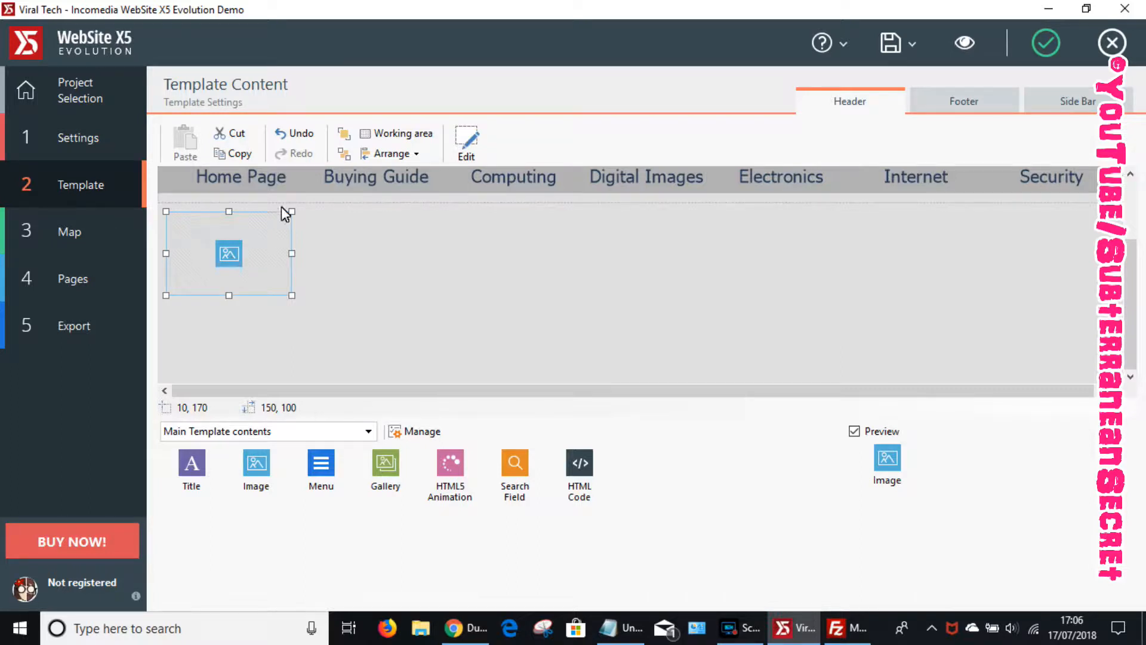
mouse_move(326, 212)
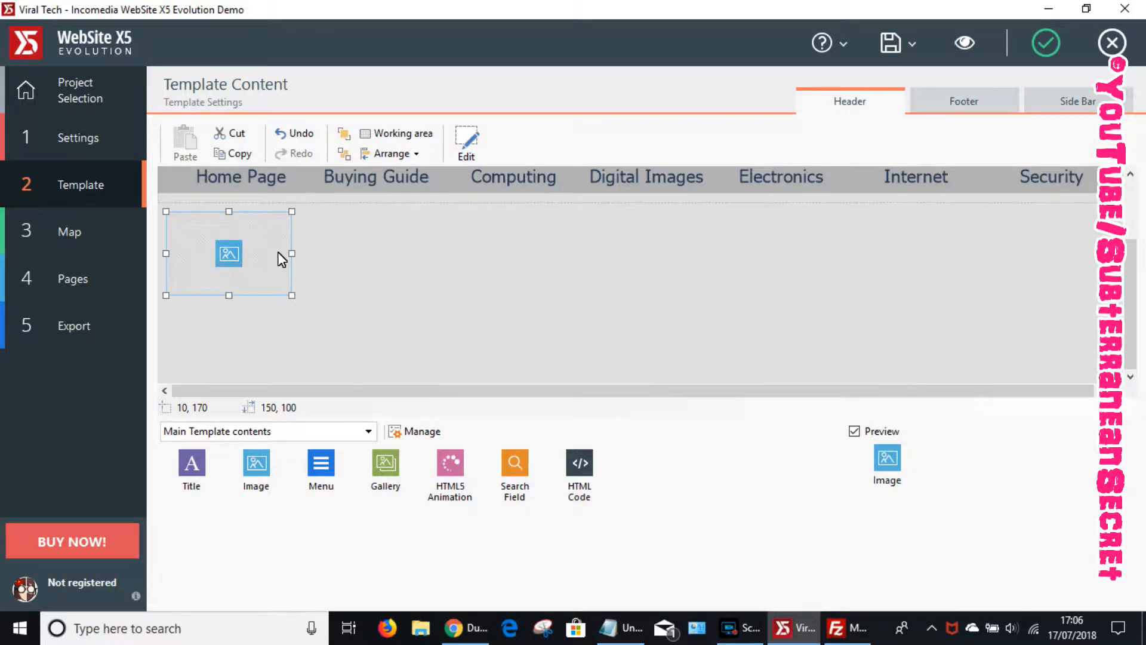
mouse_move(263, 417)
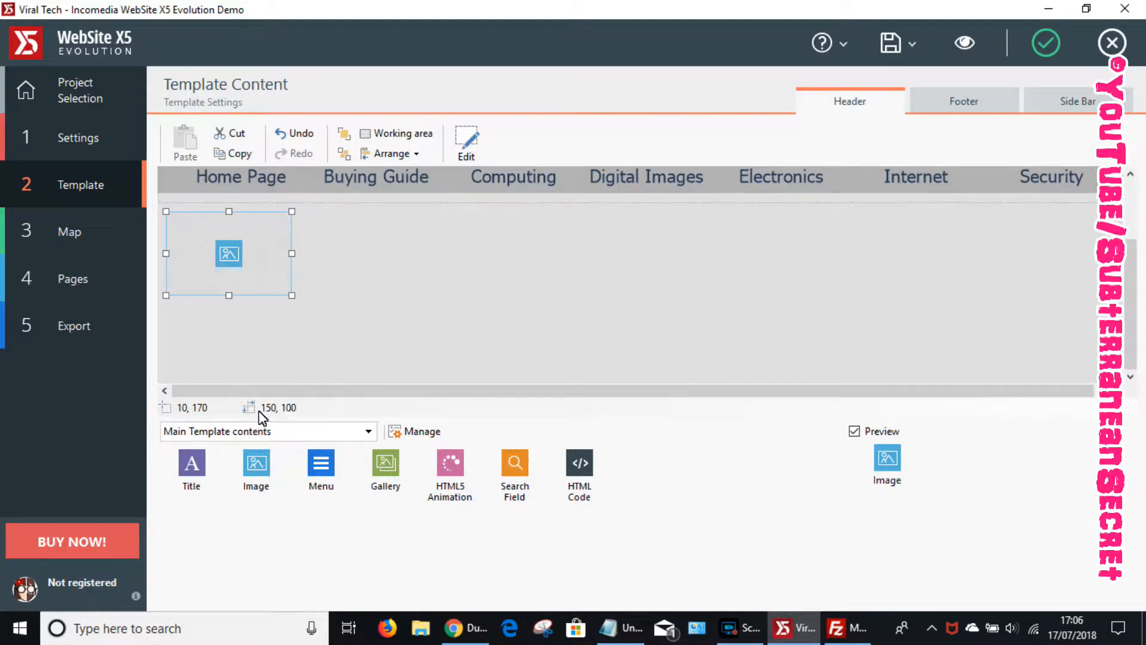
mouse_move(293, 256)
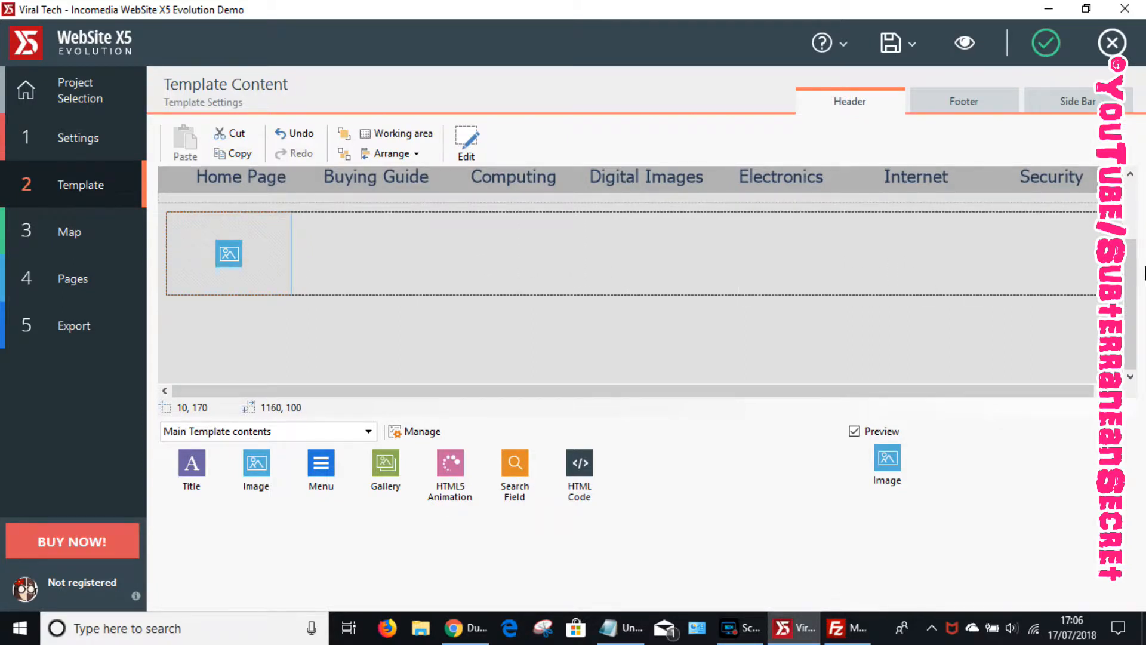
Resize the header image object to 1170 by 200 at the left edge and open its settings.
left_click_drag(229, 254, 652, 254)
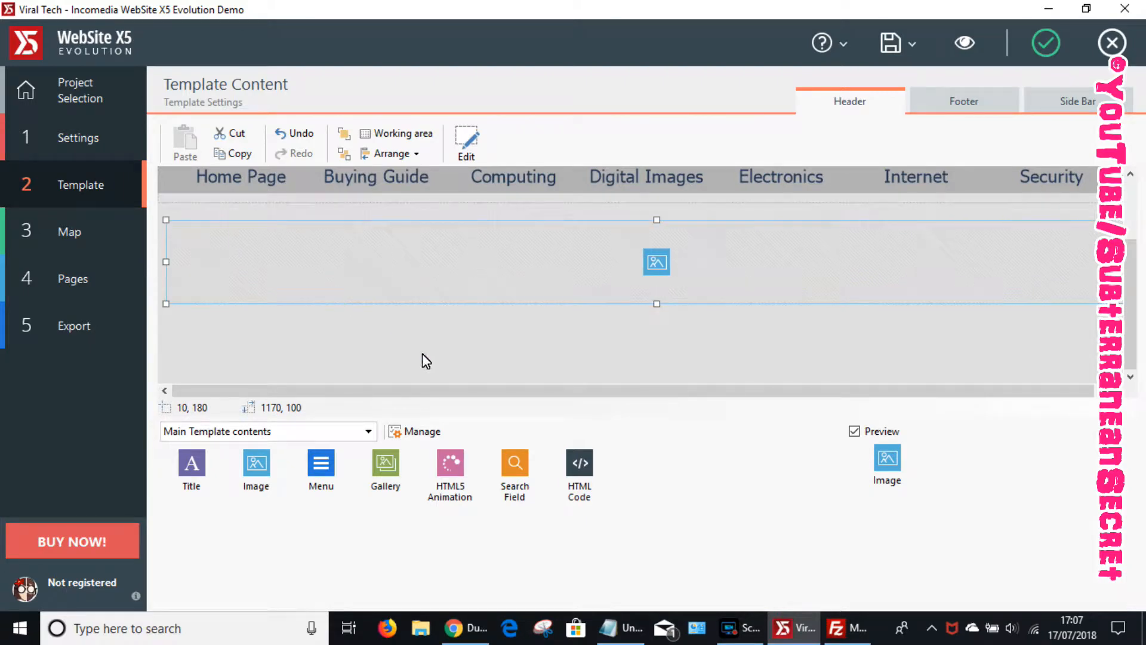
left_click_drag(656, 303, 655, 348)
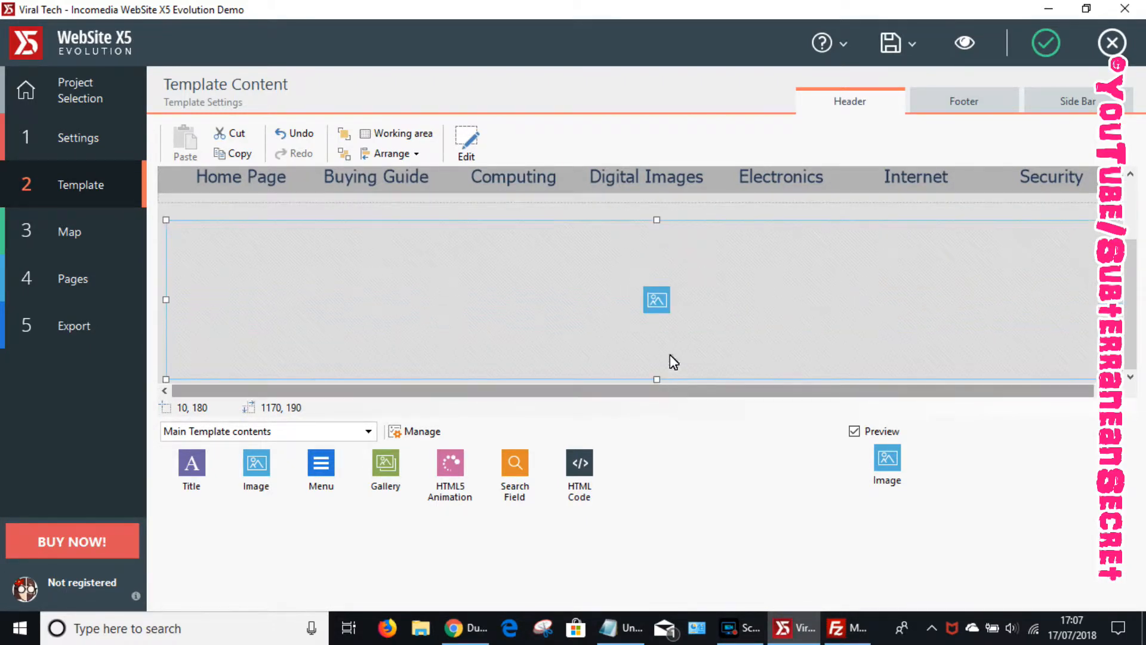
left_click_drag(656, 219, 655, 211)
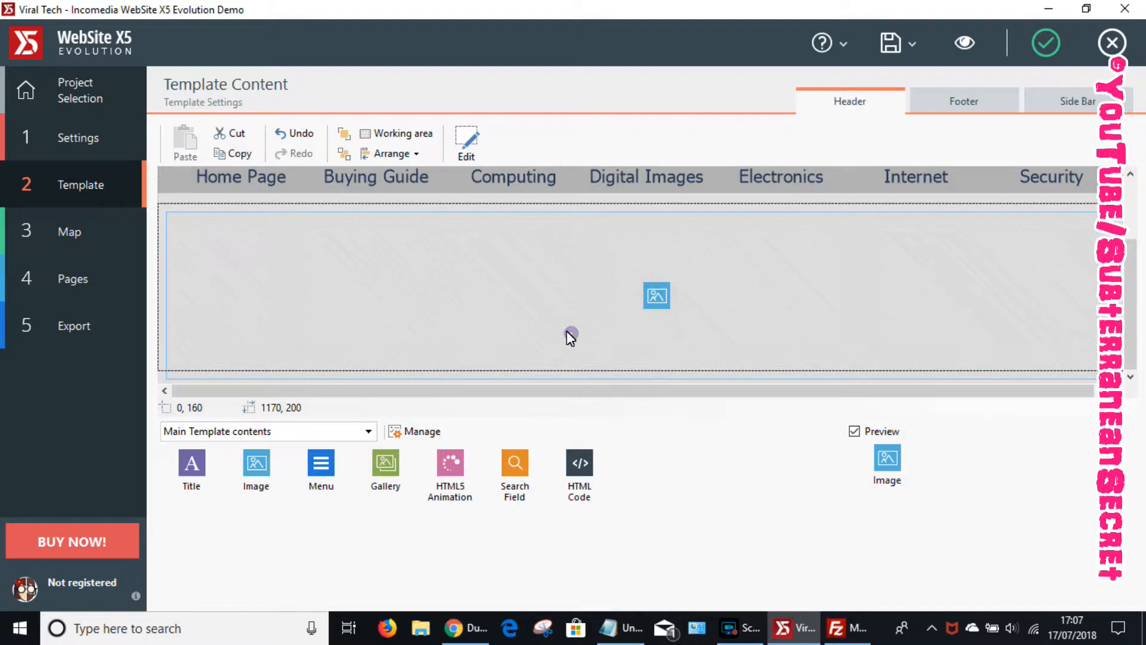
left_click(655, 296)
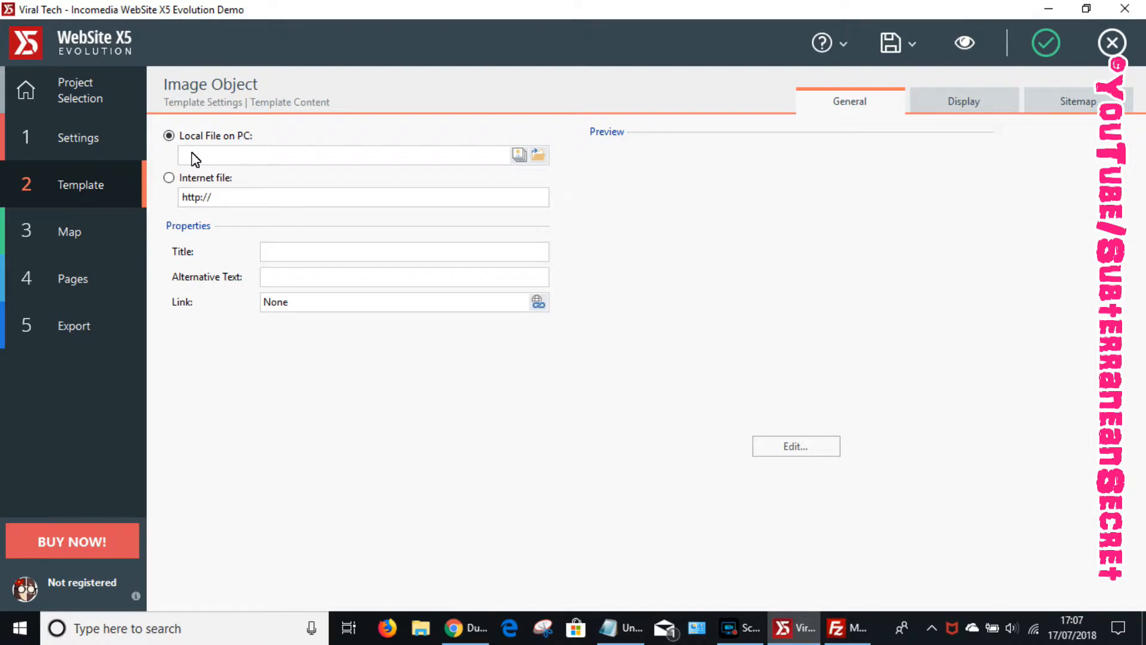
Set the image to the Duracell GIF internet URL, 1170 wide without Keep Ratio, and preview.
left_click(169, 176)
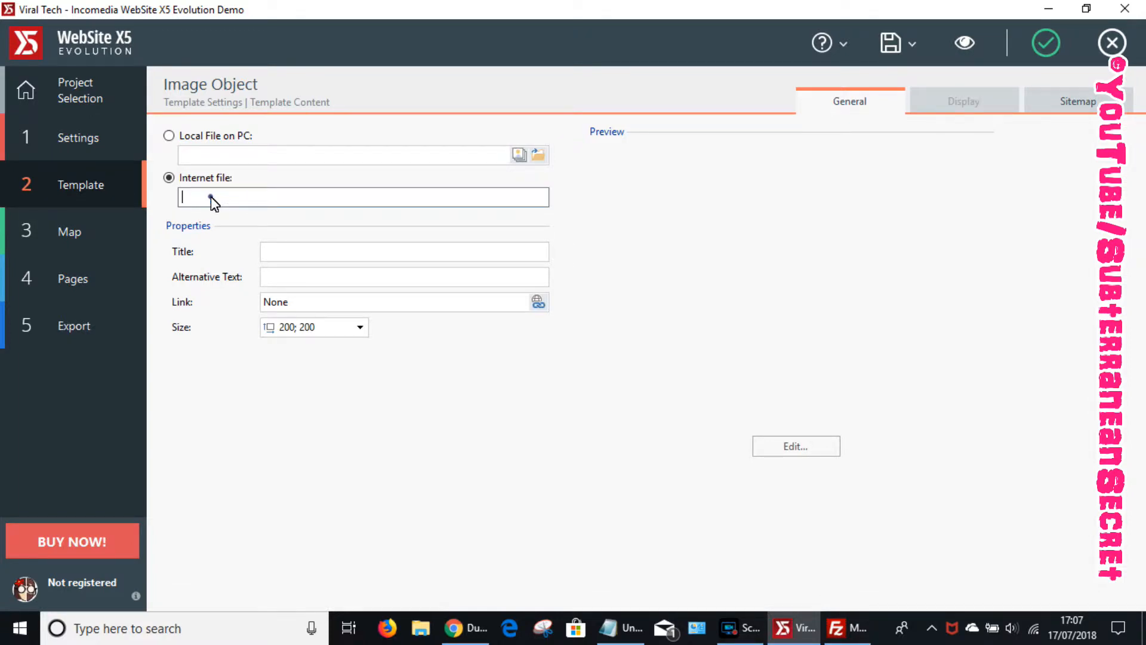
type("co.uk/pic/Duracell%20Plus%20Power%20Type%20AAA%20Alkaline%20Batteries.gif")
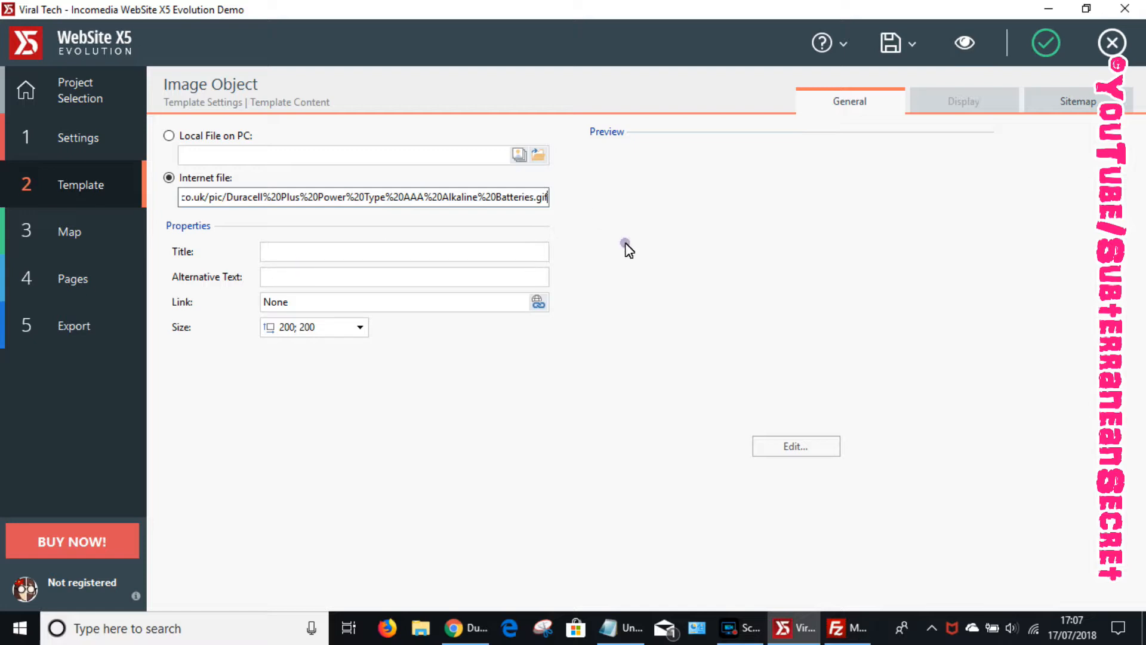
mouse_move(365, 377)
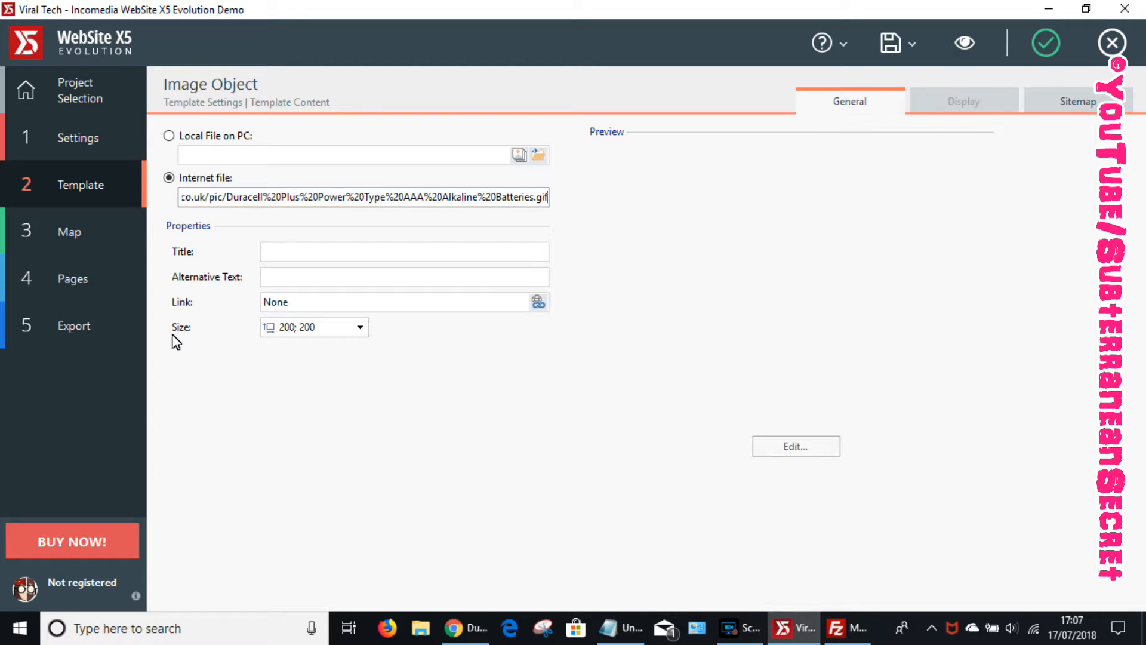
left_click(358, 327)
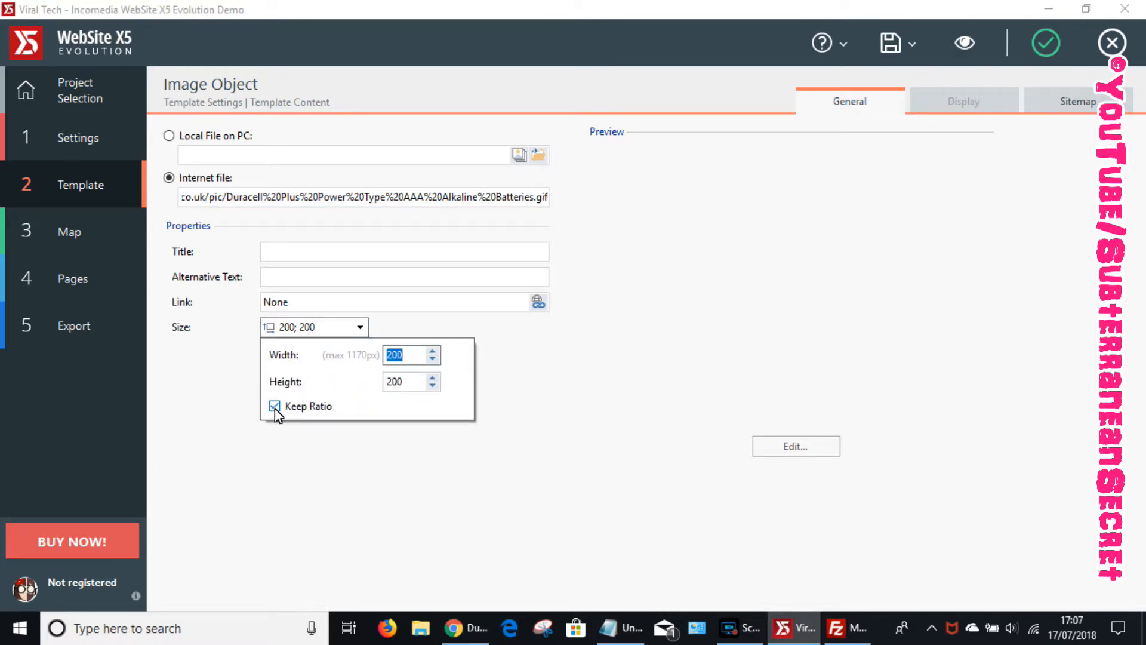
left_click(276, 406)
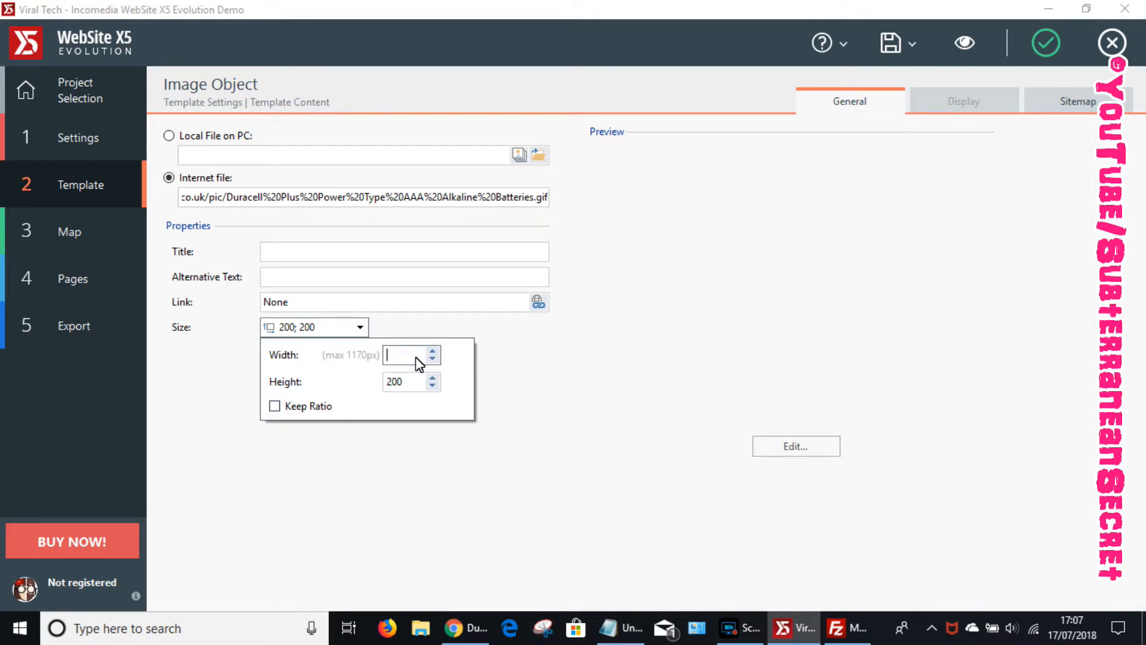
type("11")
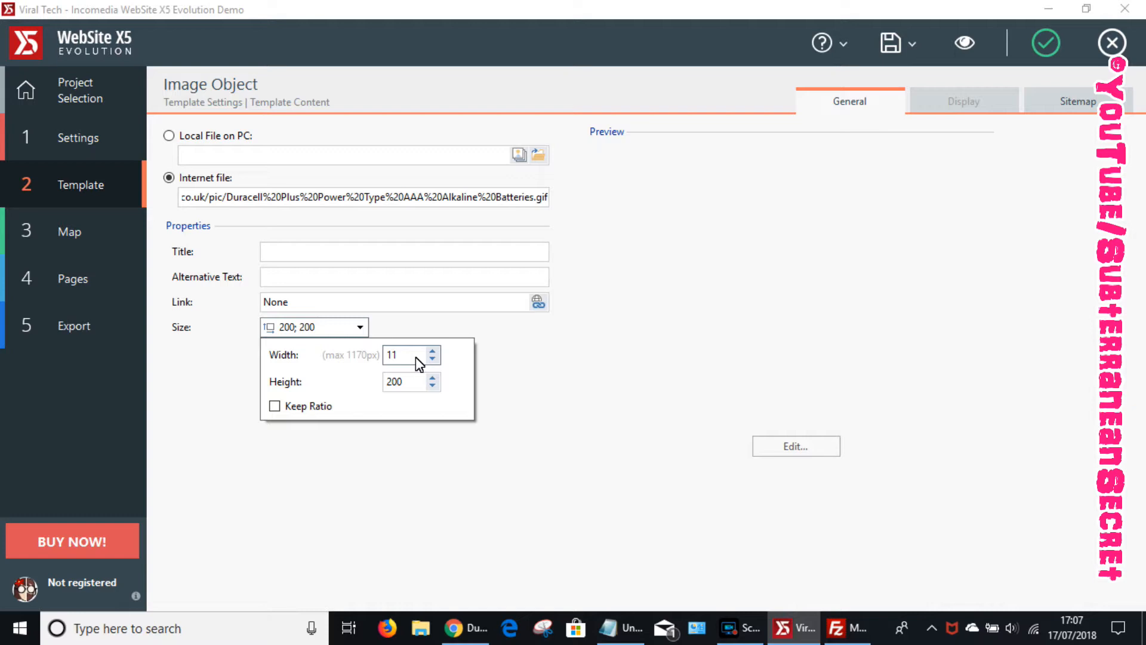
type("1170")
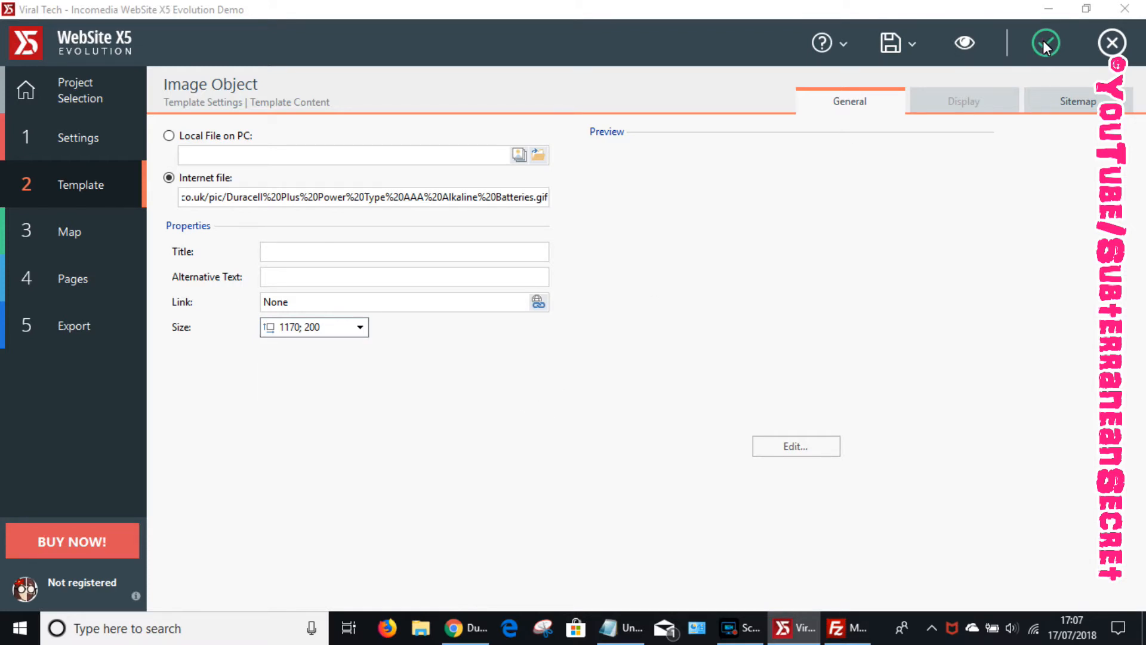
left_click(1046, 43)
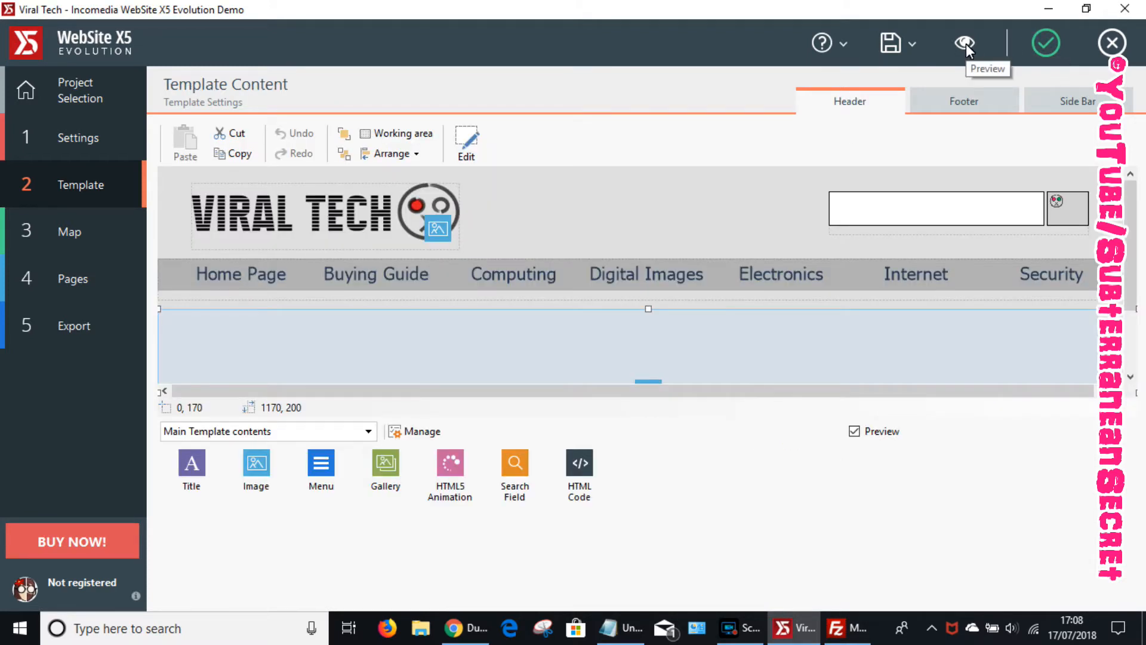
left_click(966, 43)
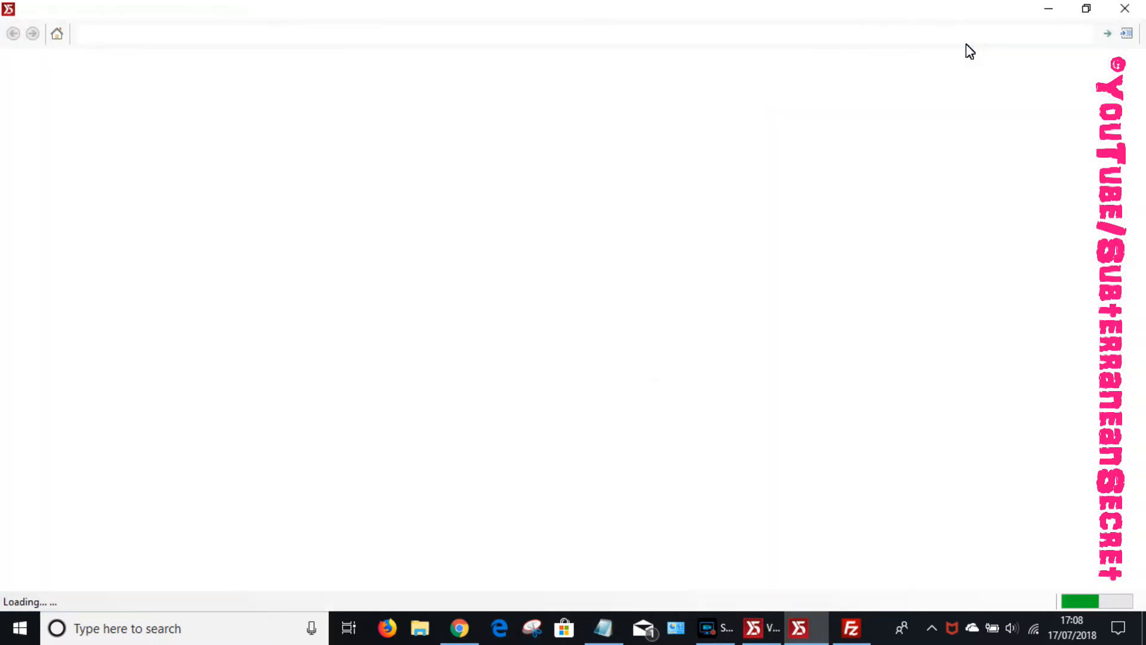